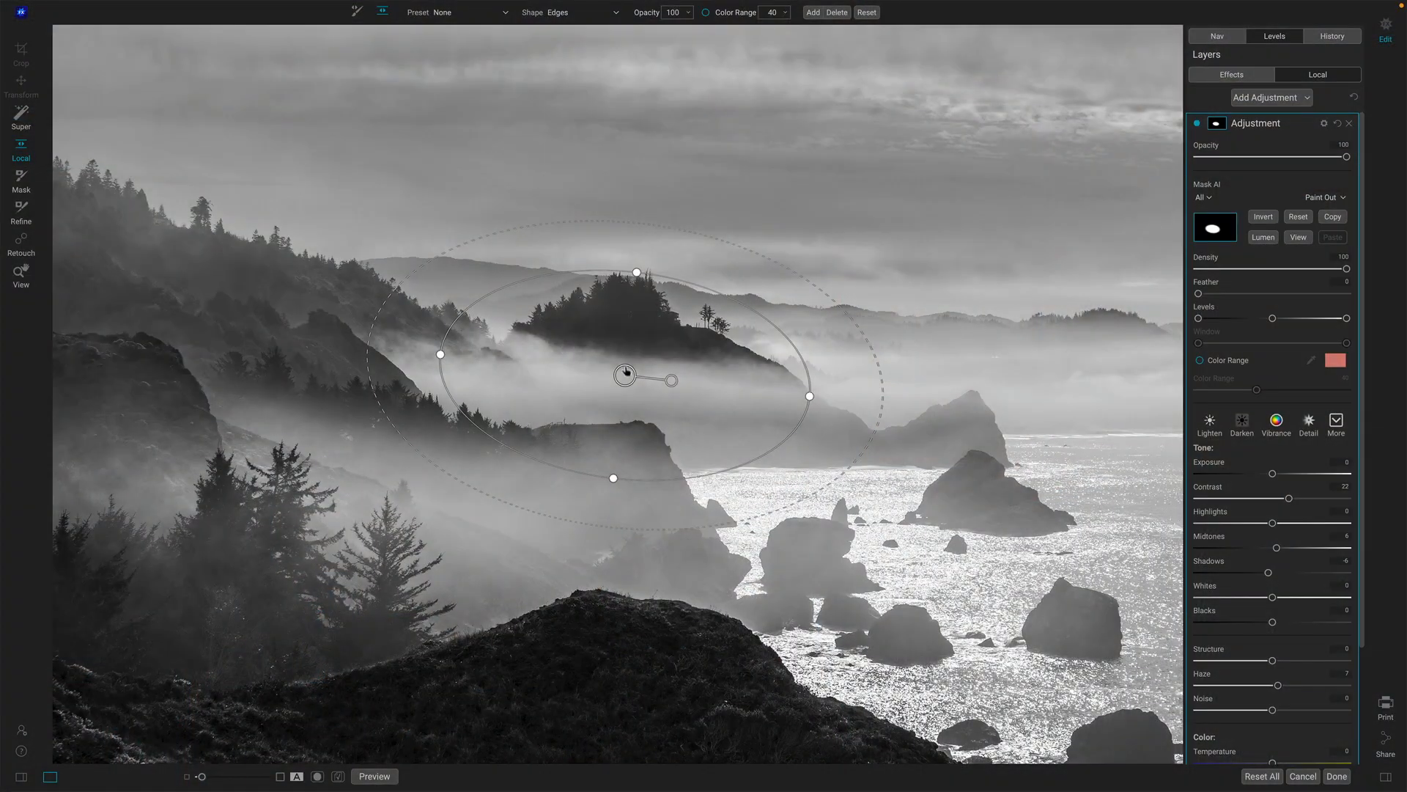
- Raise the oval local adjustment's Exposure to brighten the fog around the central island
left_click_drag(625, 374, 620, 371)
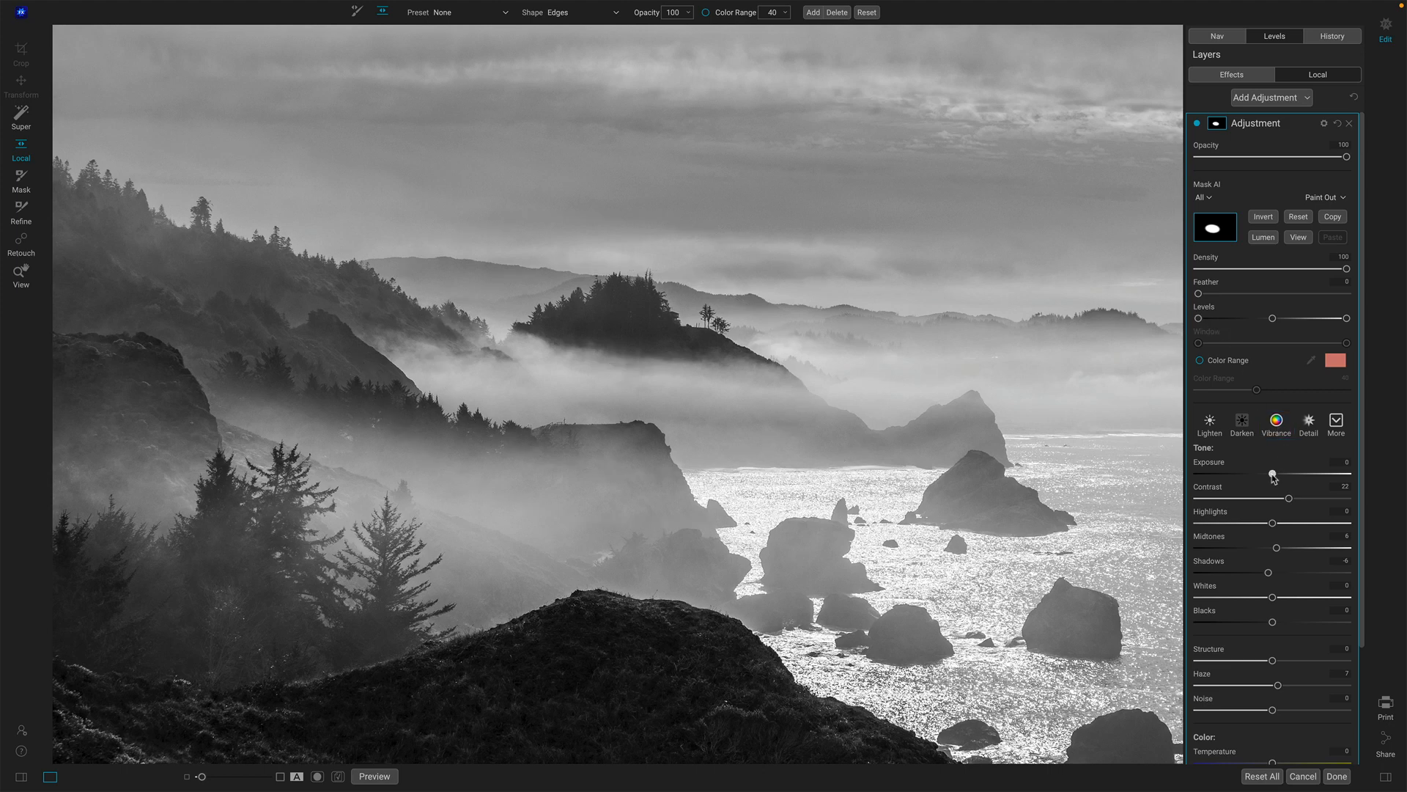
left_click_drag(1271, 474, 1277, 475)
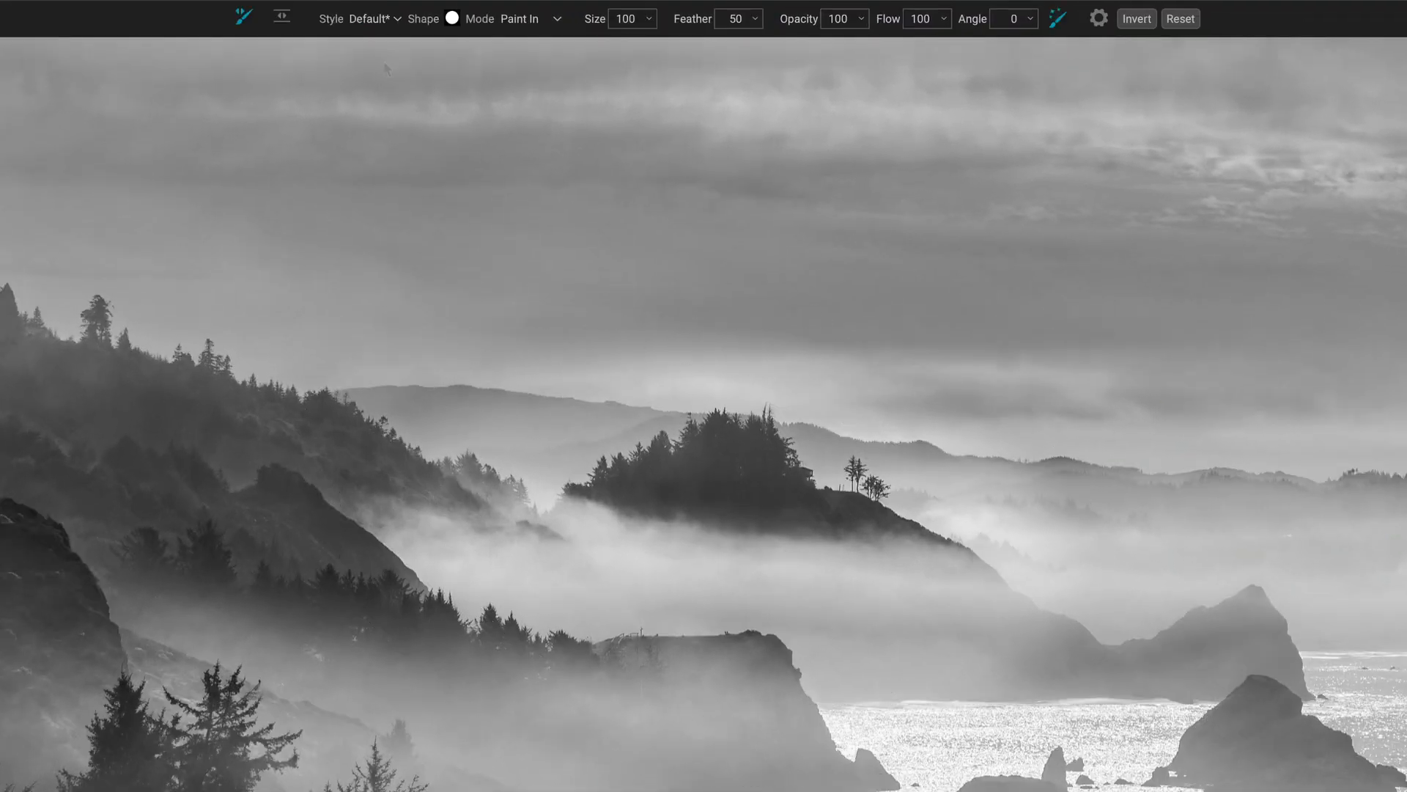
- Paint Out with a 900-size brush over the sky and hills on both sides of the island
left_click(1060, 18)
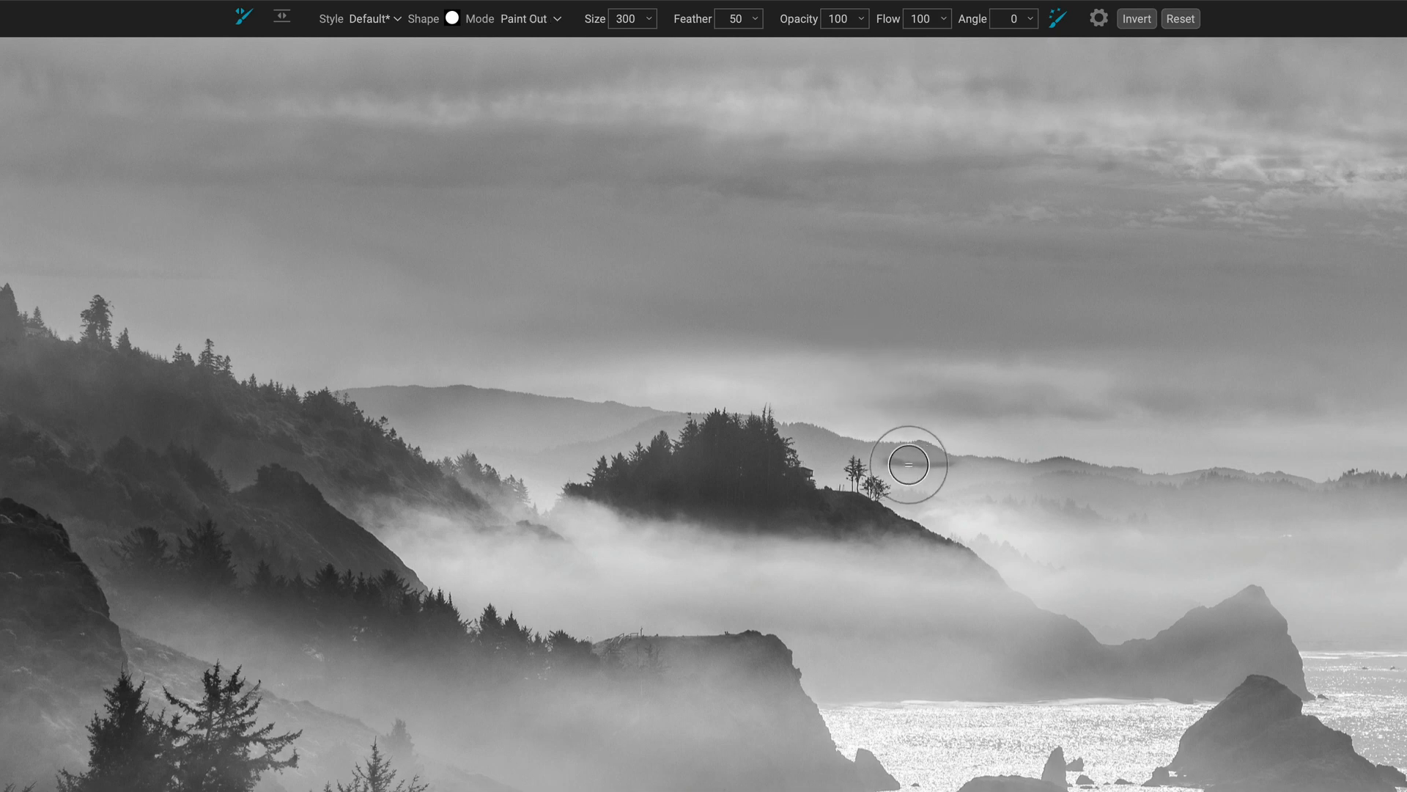
left_click_drag(908, 463, 606, 450)
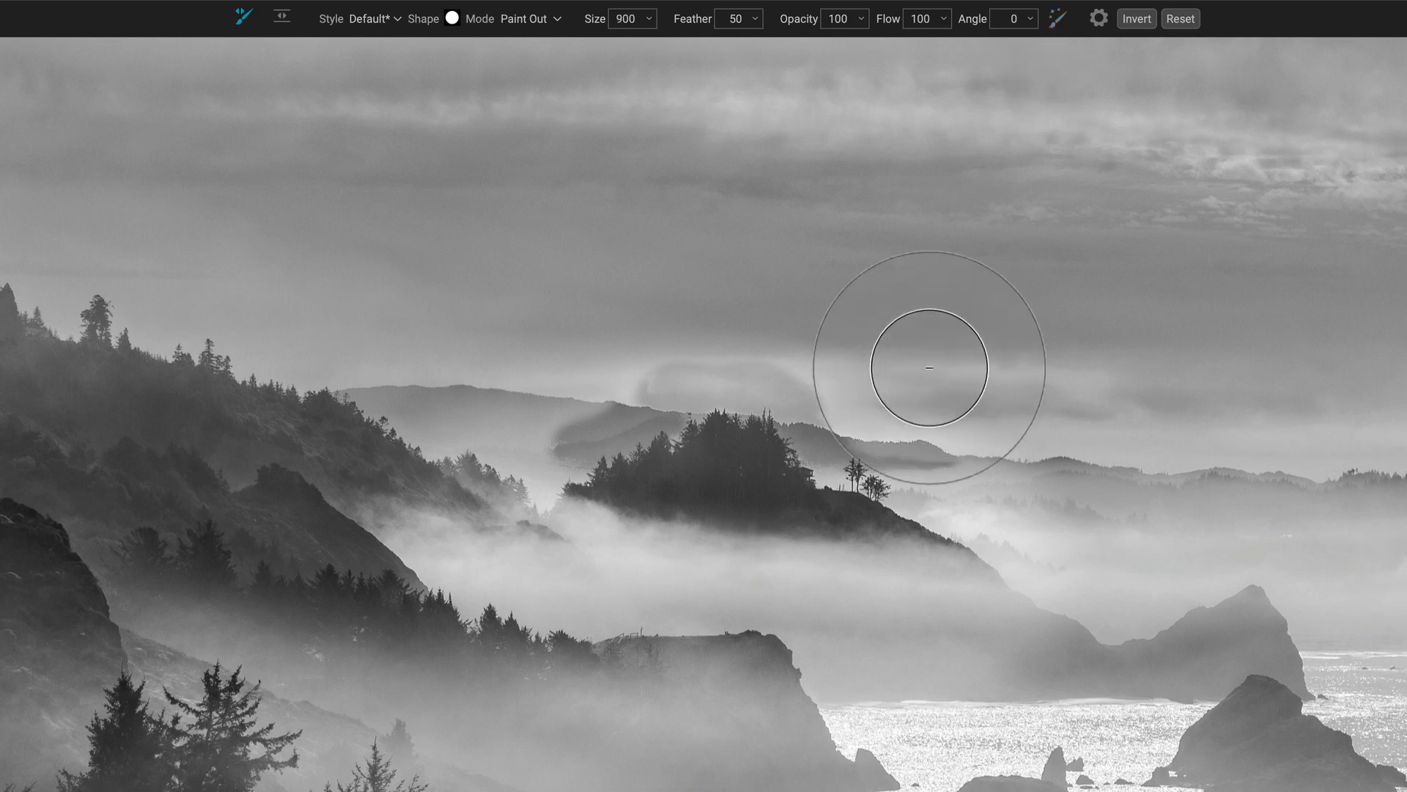
left_click_drag(930, 367, 438, 397)
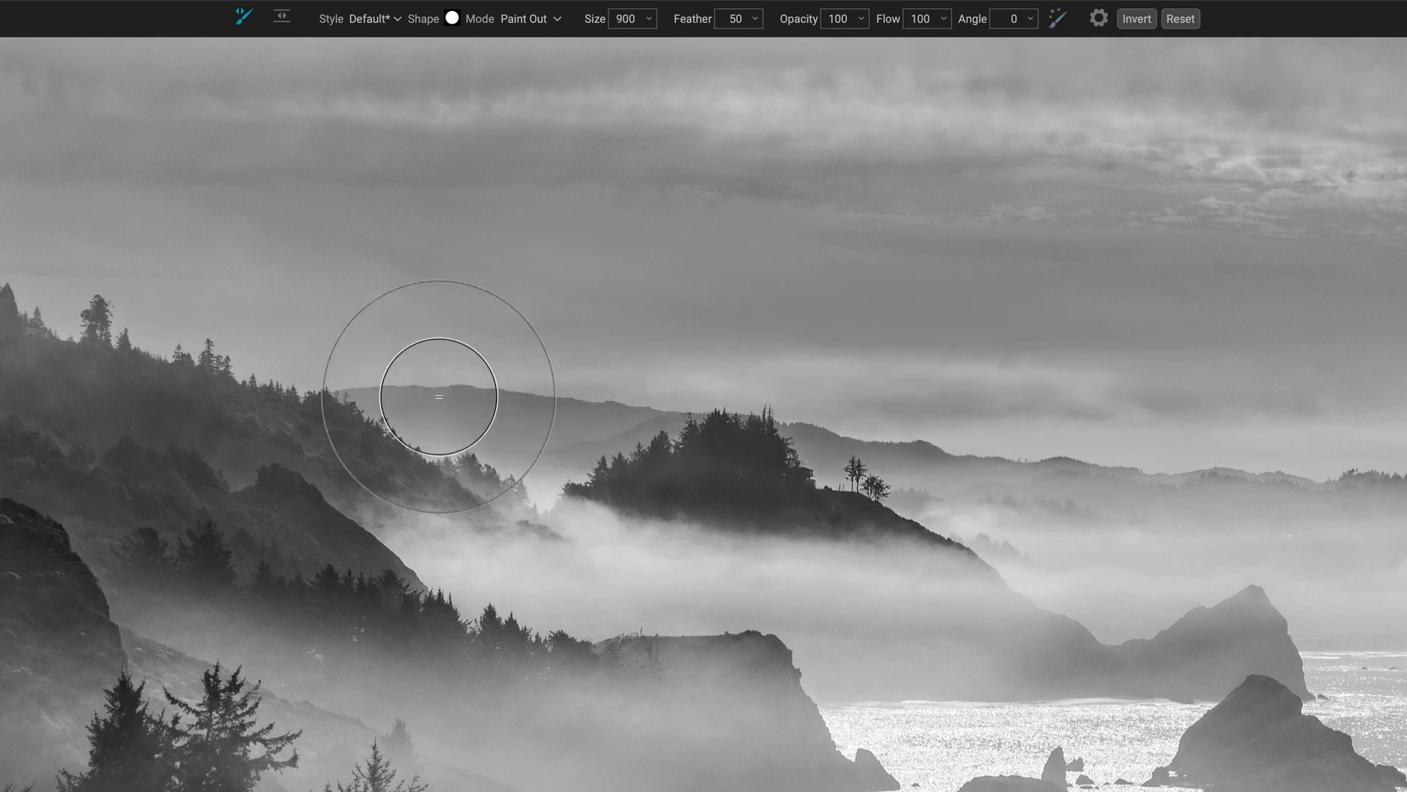
left_click_drag(440, 396, 544, 341)
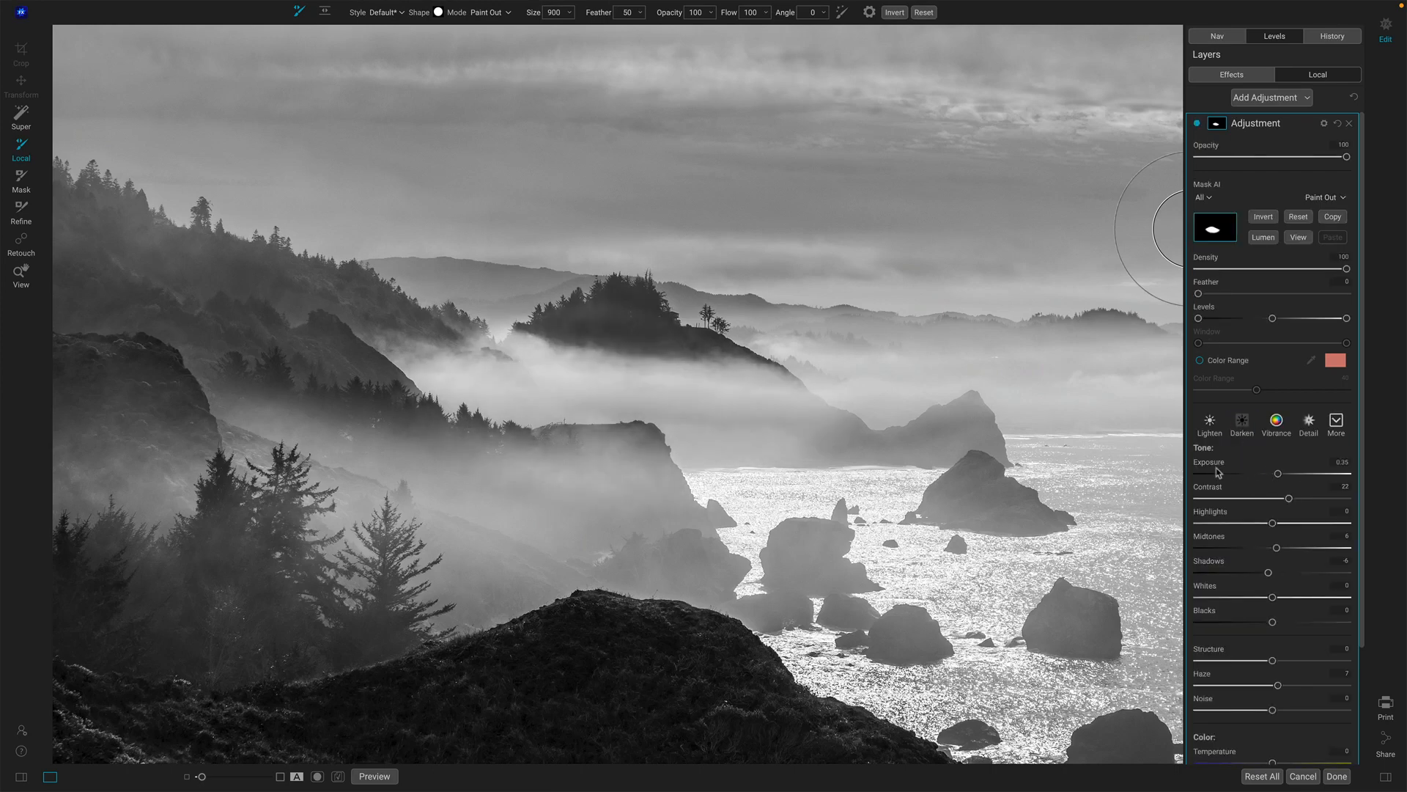
- Pull the fog adjustment's Exposure back down to zero in the Local Adjustment panel
left_click_drag(1279, 473, 1272, 473)
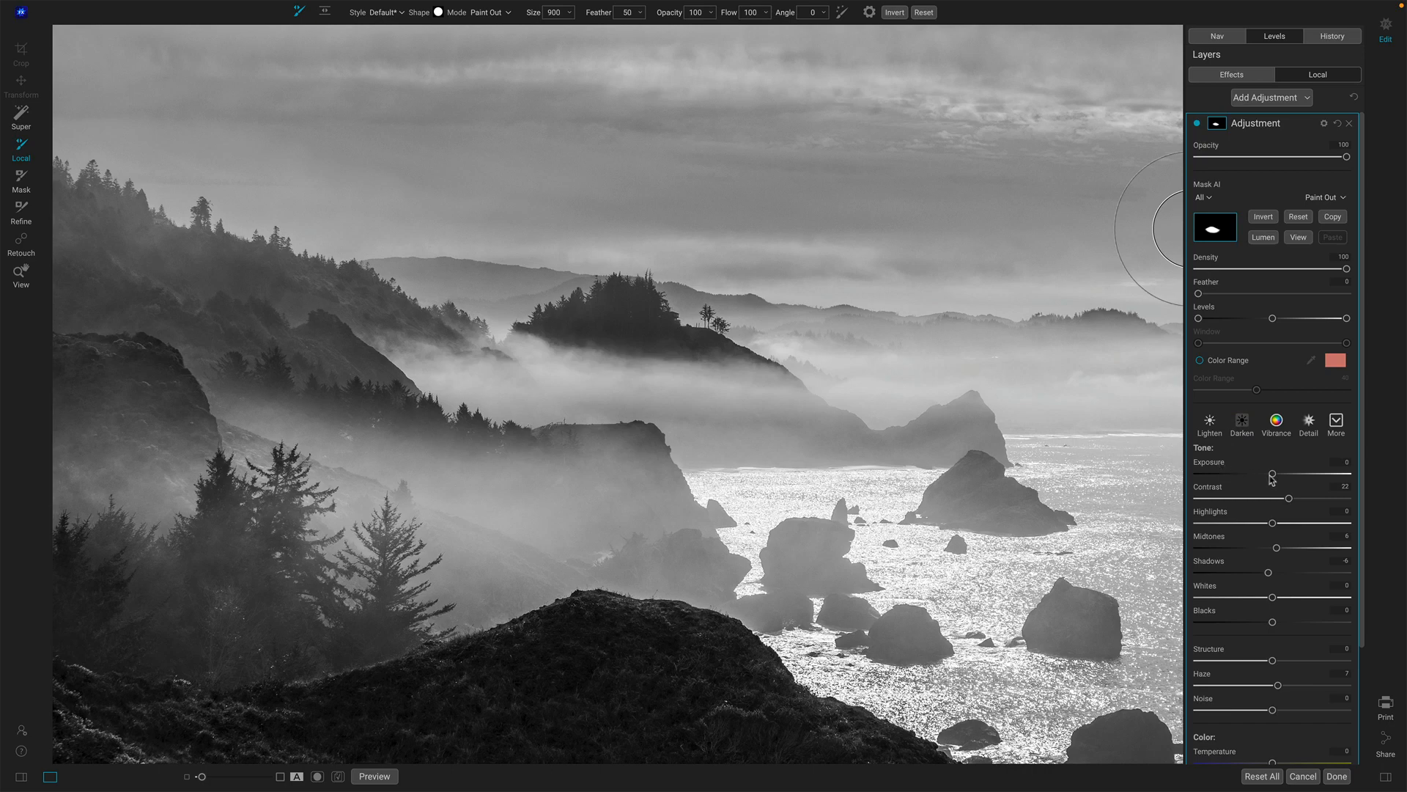